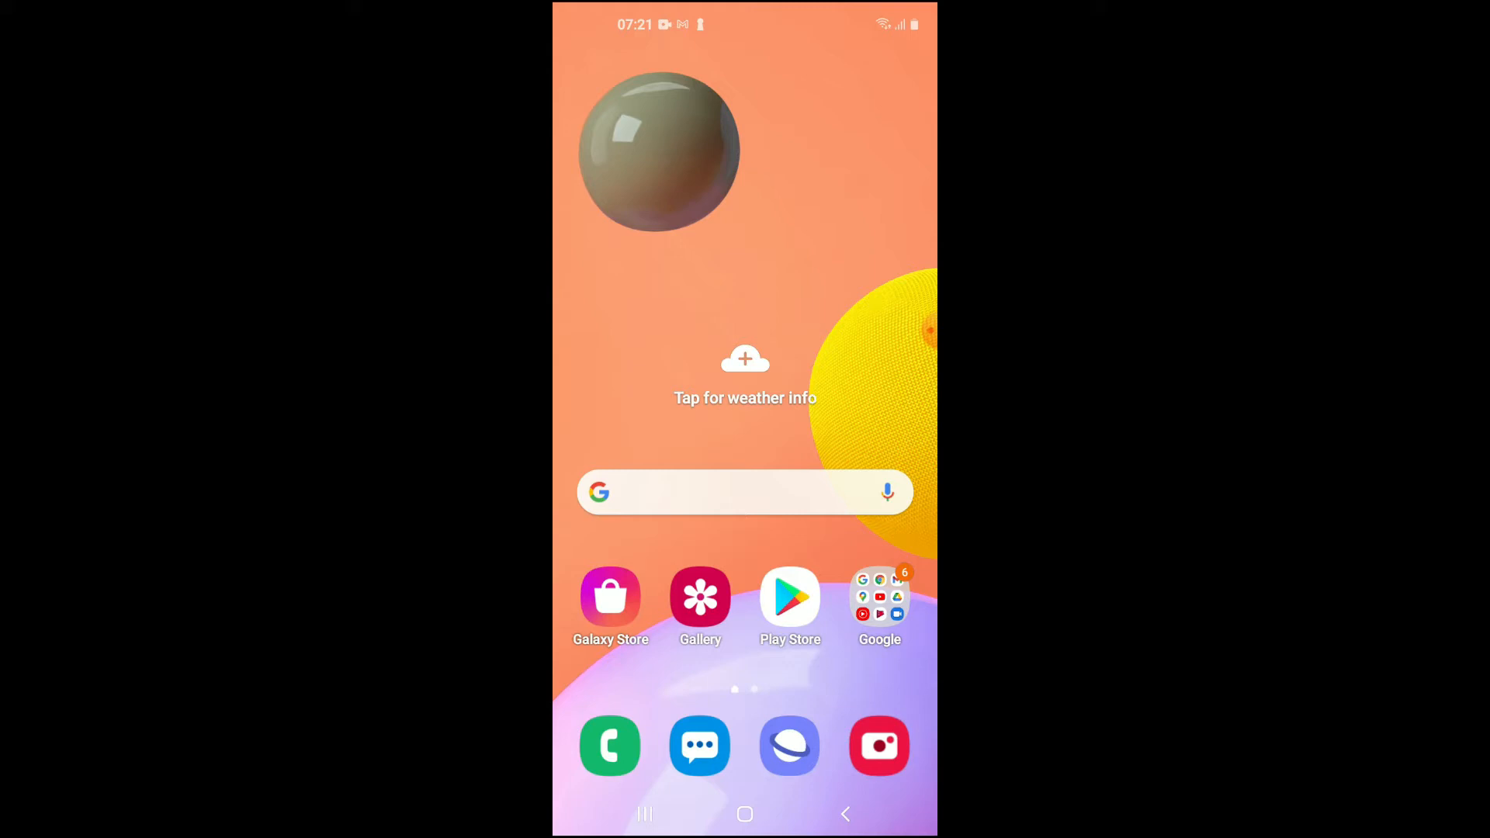
Step: Launch Google Play Store from the home screen and activate its app search bar
left_click(790, 597)
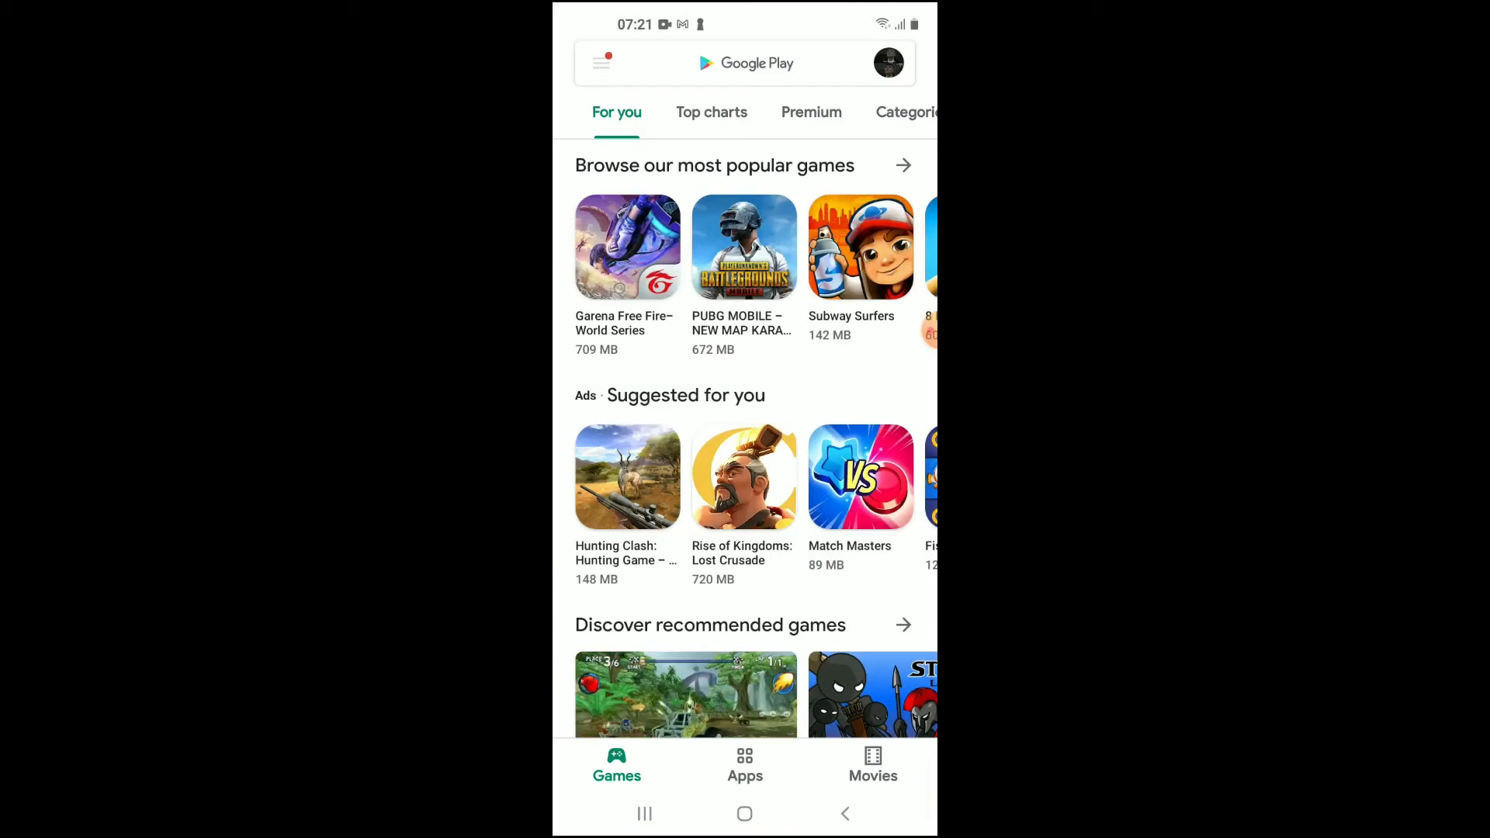
left_click(744, 63)
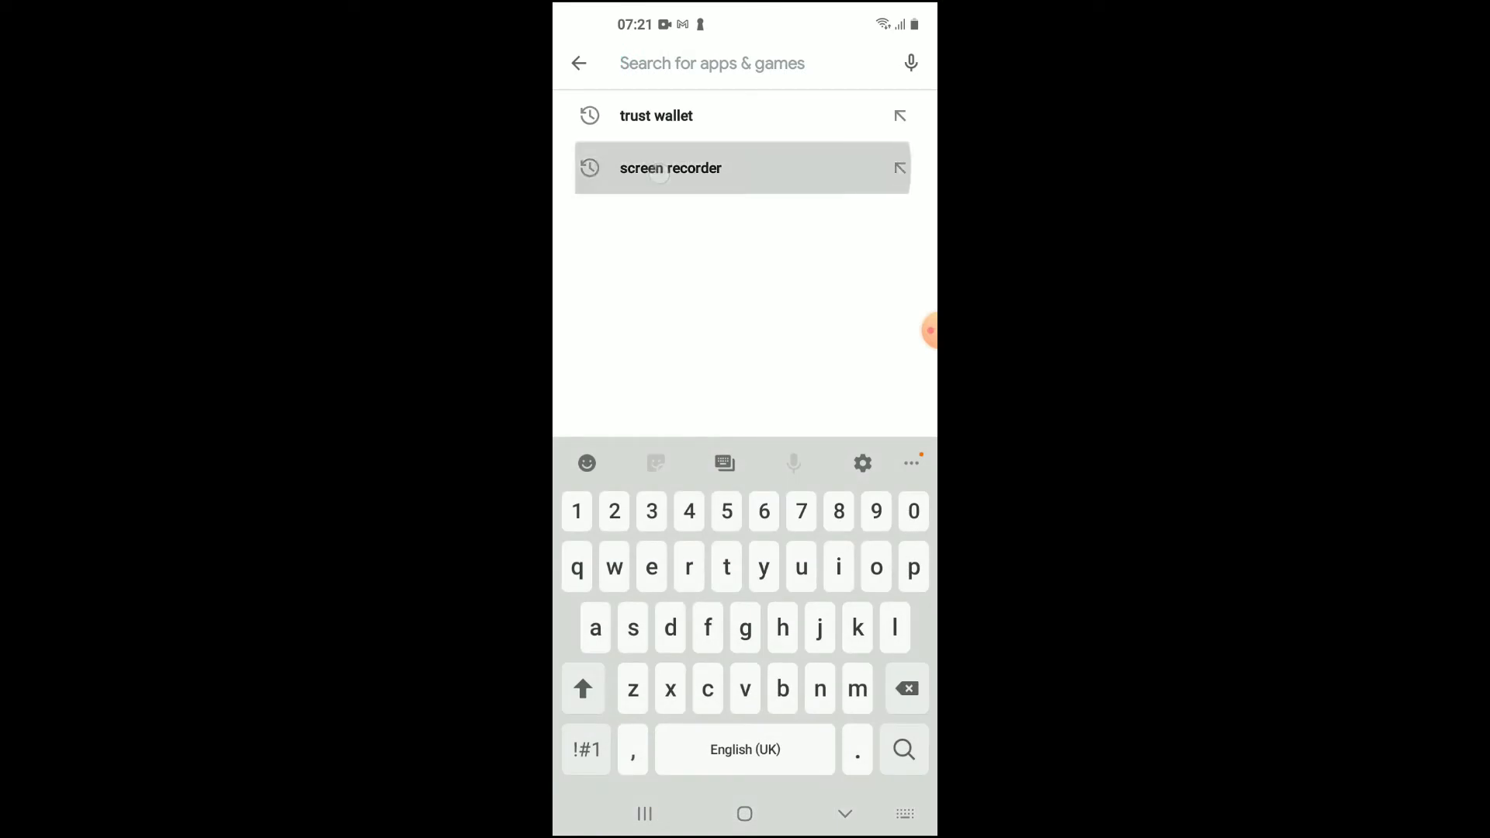
Step: Reuse the 'screen recorder' recent search and go to the XRecorder listing
left_click(670, 168)
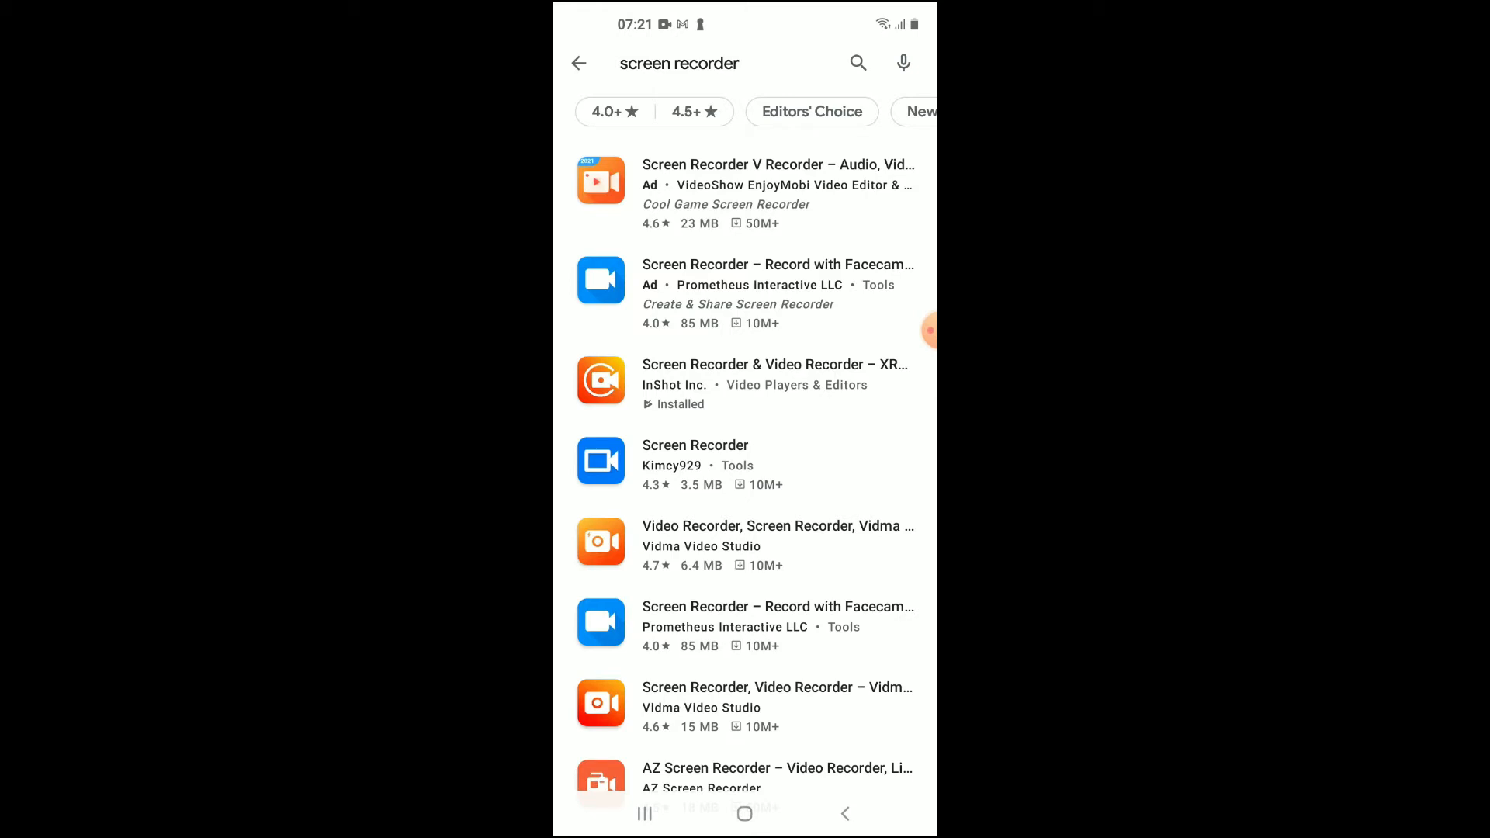
left_click(745, 384)
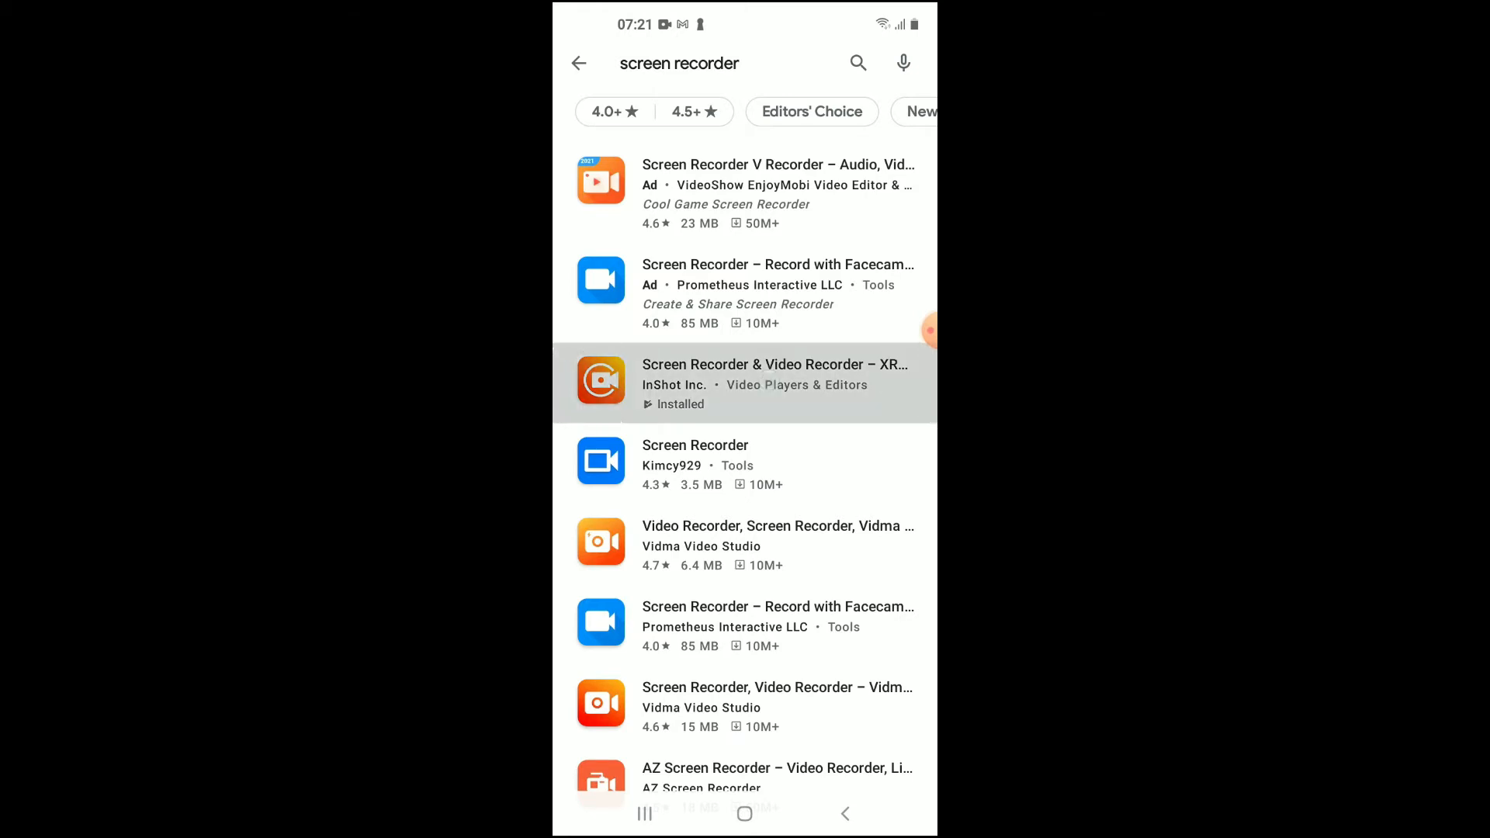
left_click(774, 384)
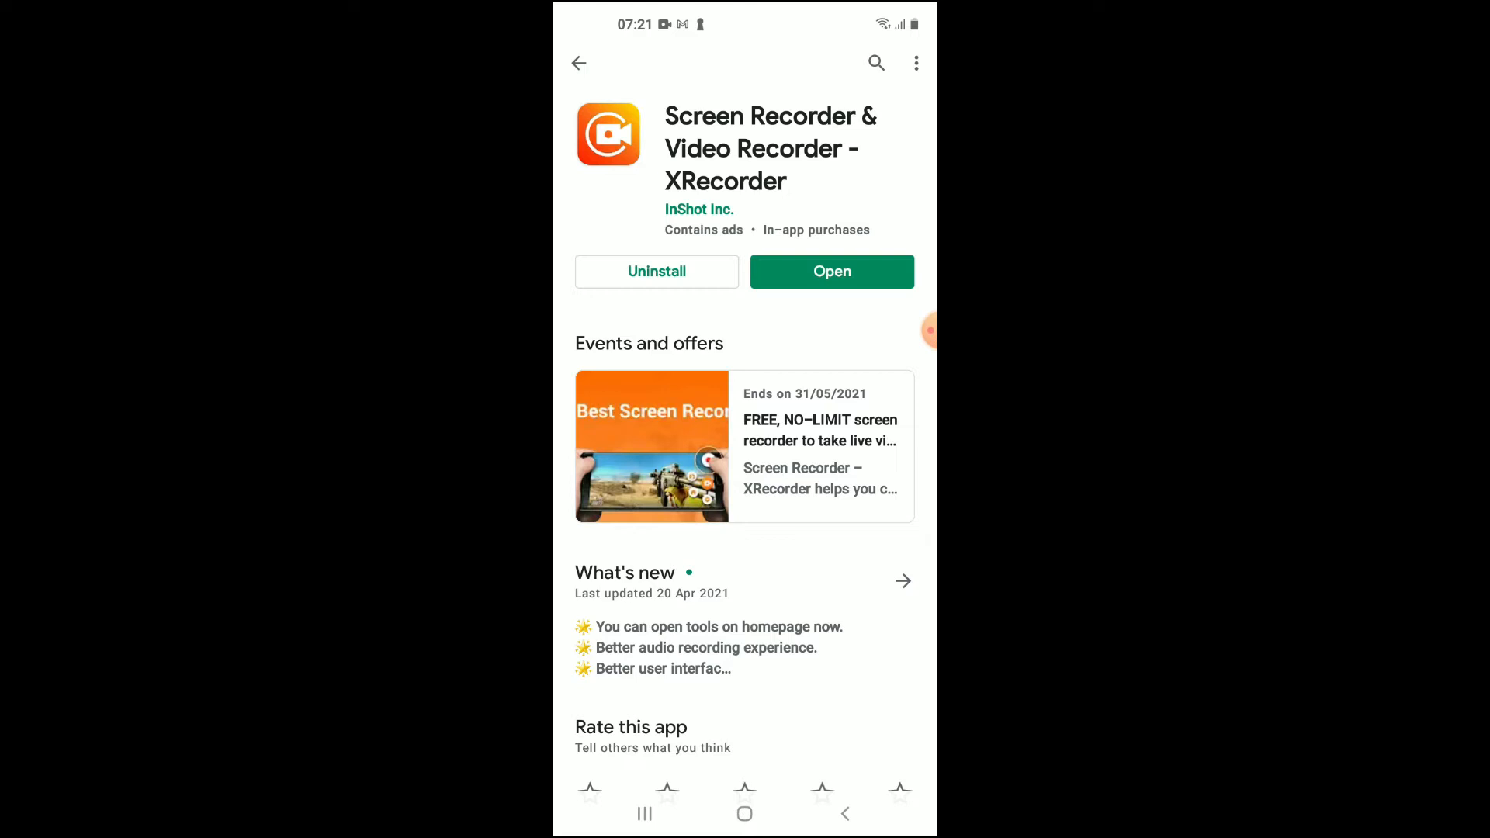
Step: Start XRecorder from its store page and dismiss the FxPro ad to reach the recordings list
left_click(831, 271)
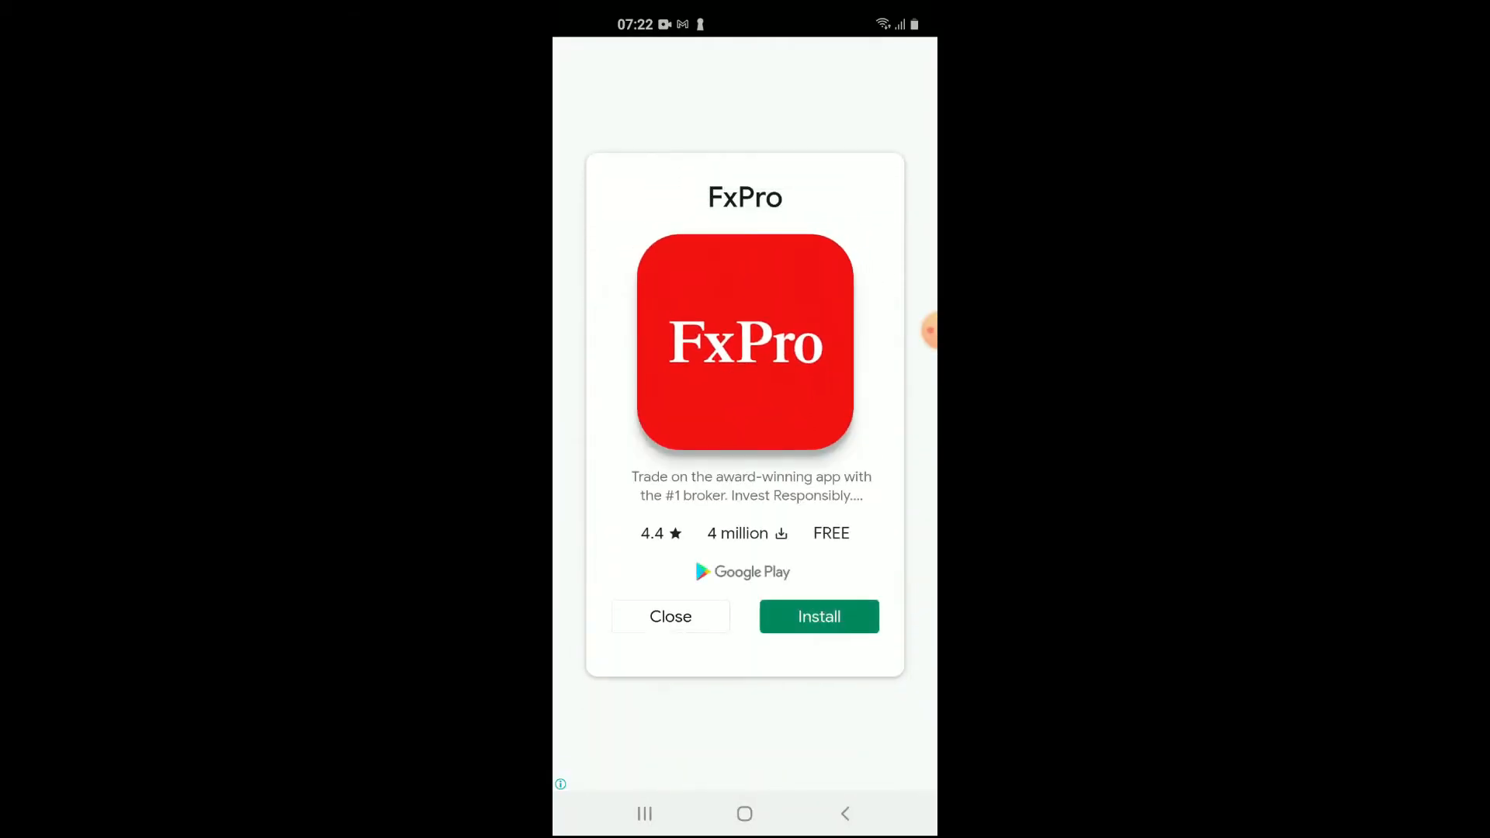
left_click(670, 615)
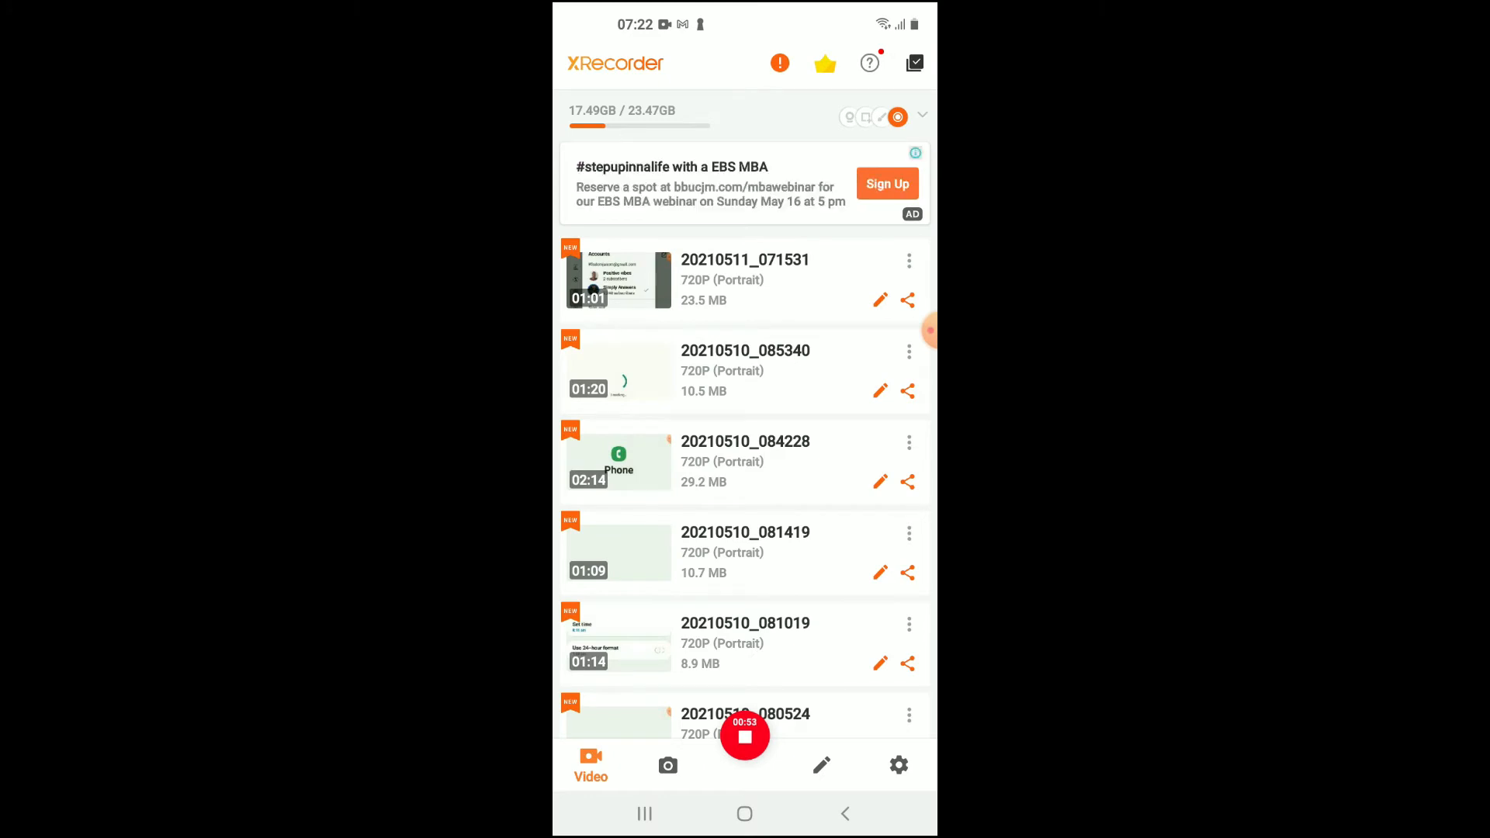
Step: Browse XRecorder's Settings tab and scroll through the video recording options
left_click(897, 765)
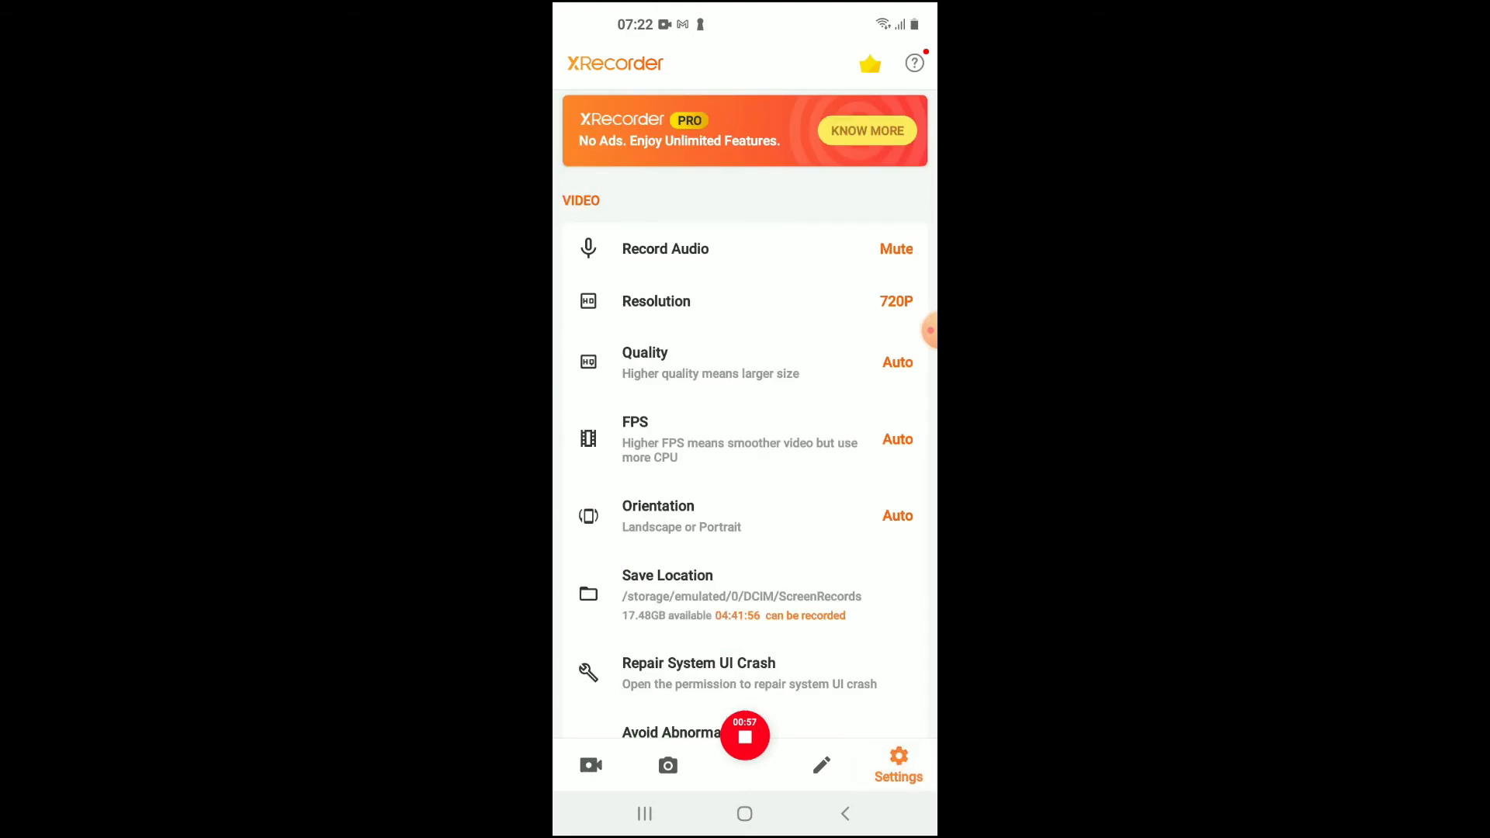
scroll("down", 3)
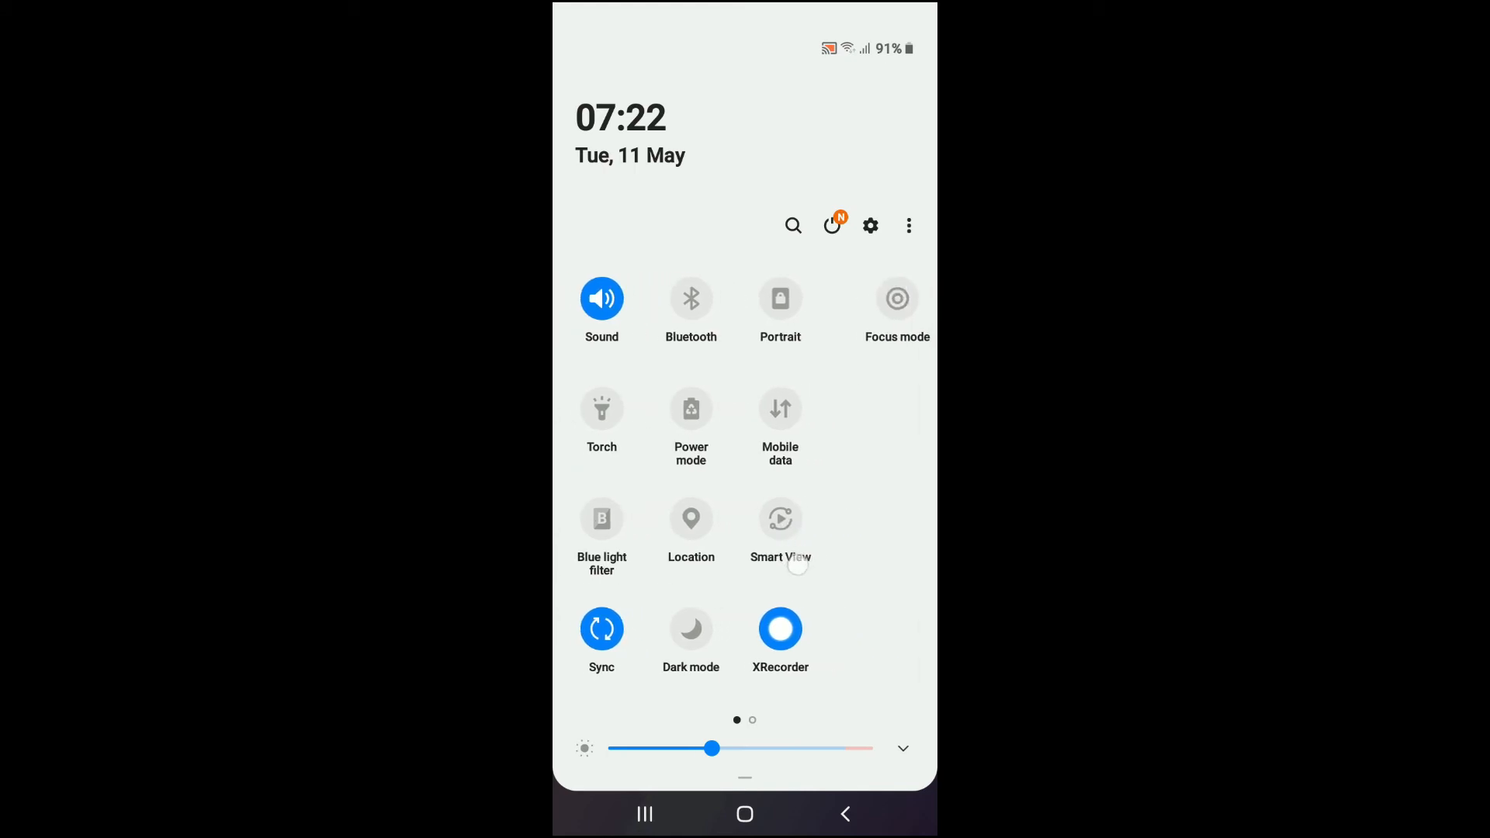
Step: From the quick panel's second page, choose Button order in the three-dot menu
scroll("left", 3)
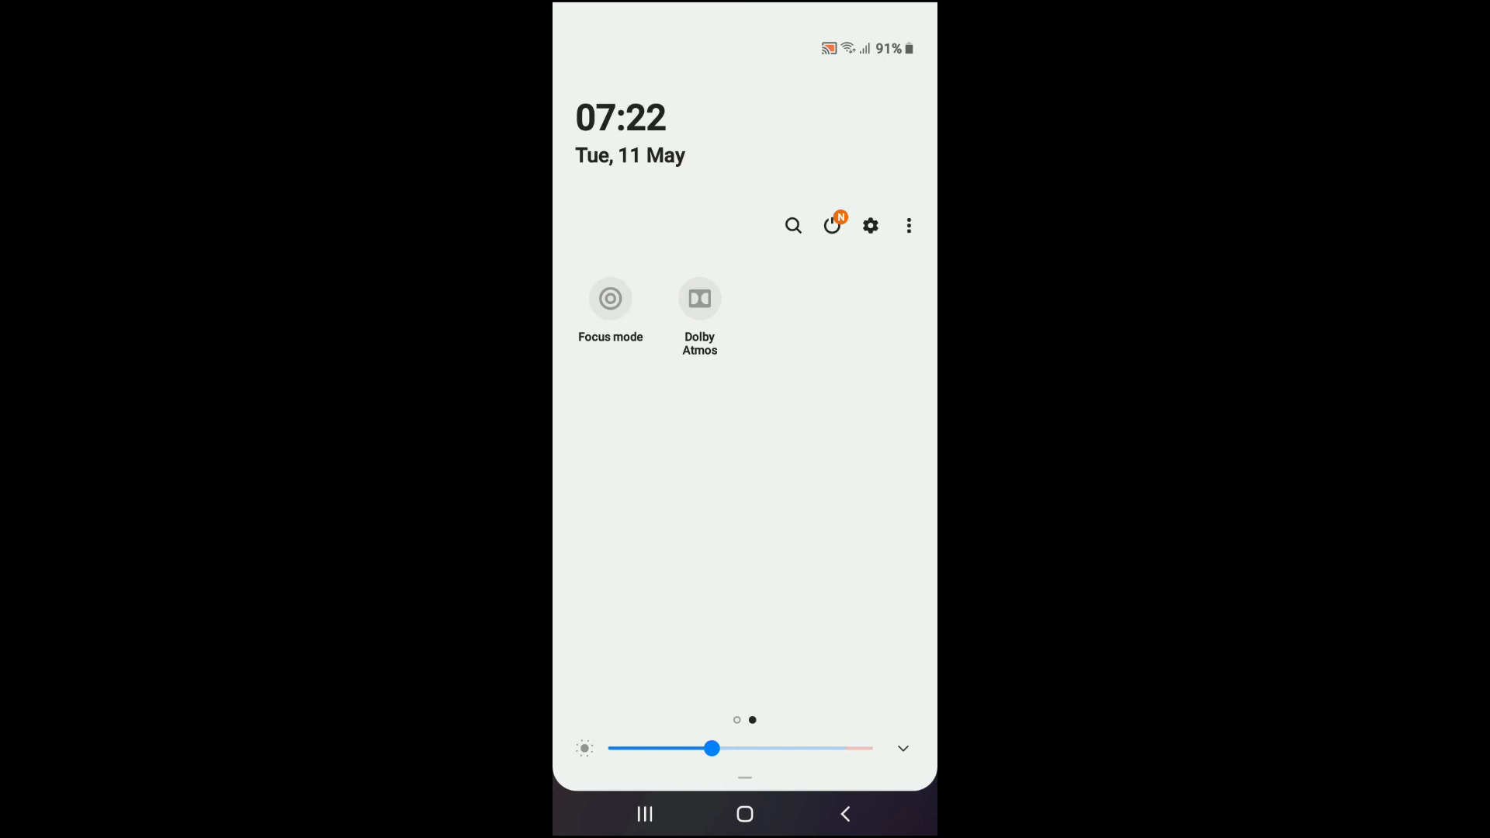
left_click(907, 225)
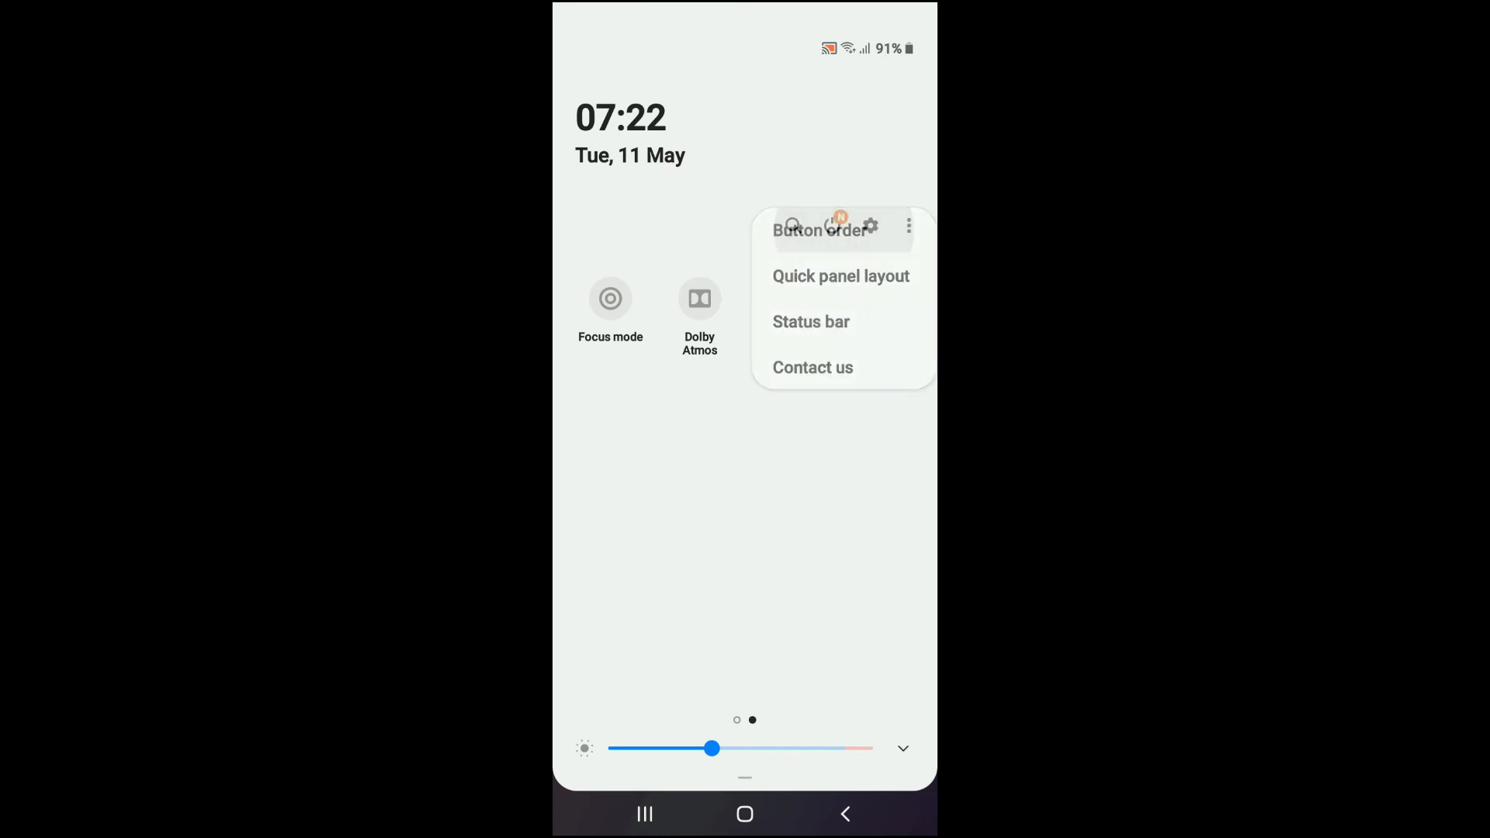
left_click(819, 229)
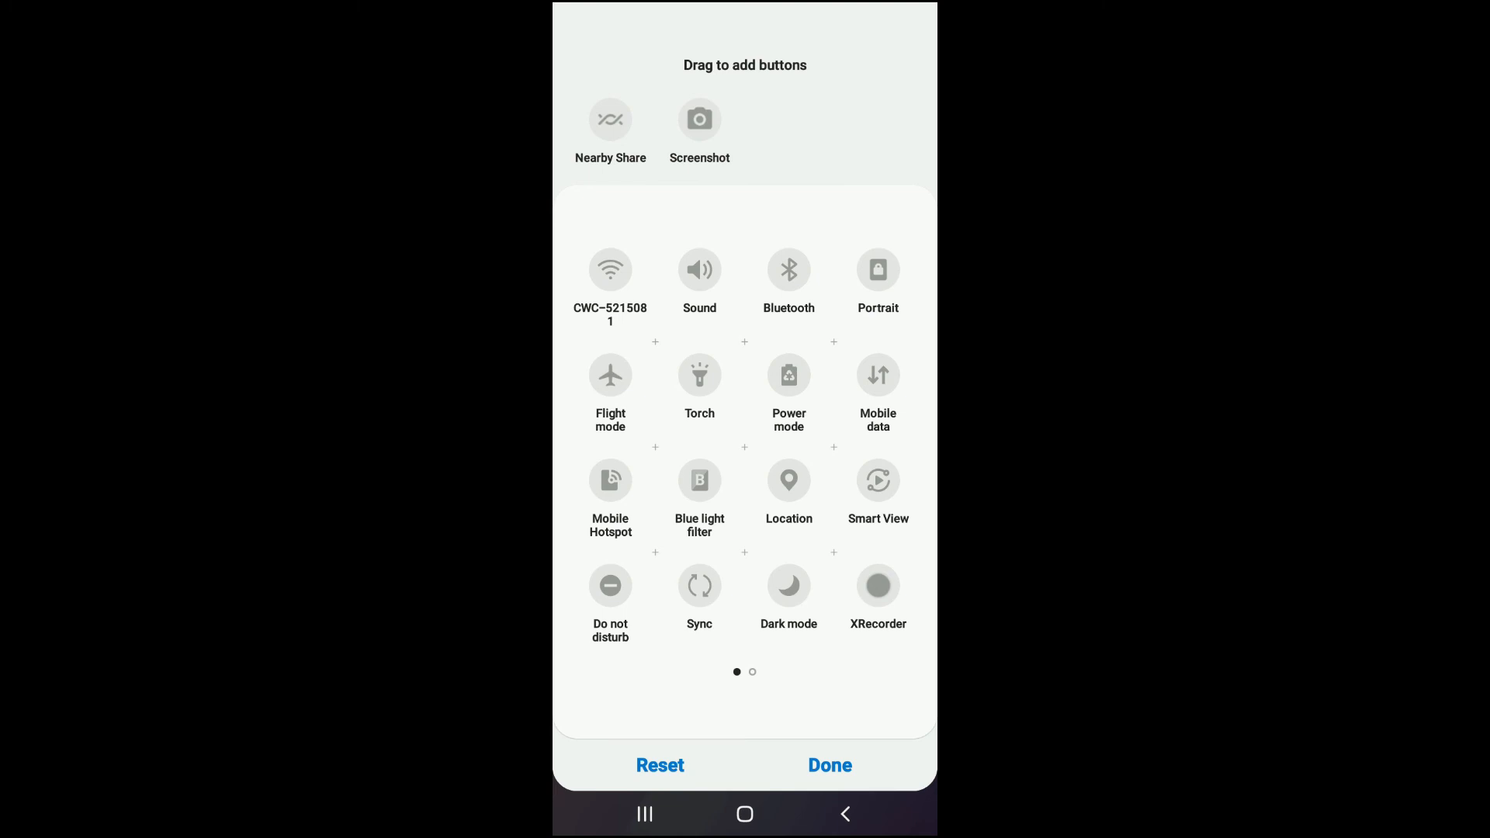
Step: Drag Nearby Share onto page 2 after Dolby Atmos, save with Done, then toggle the tile
scroll("left", 3)
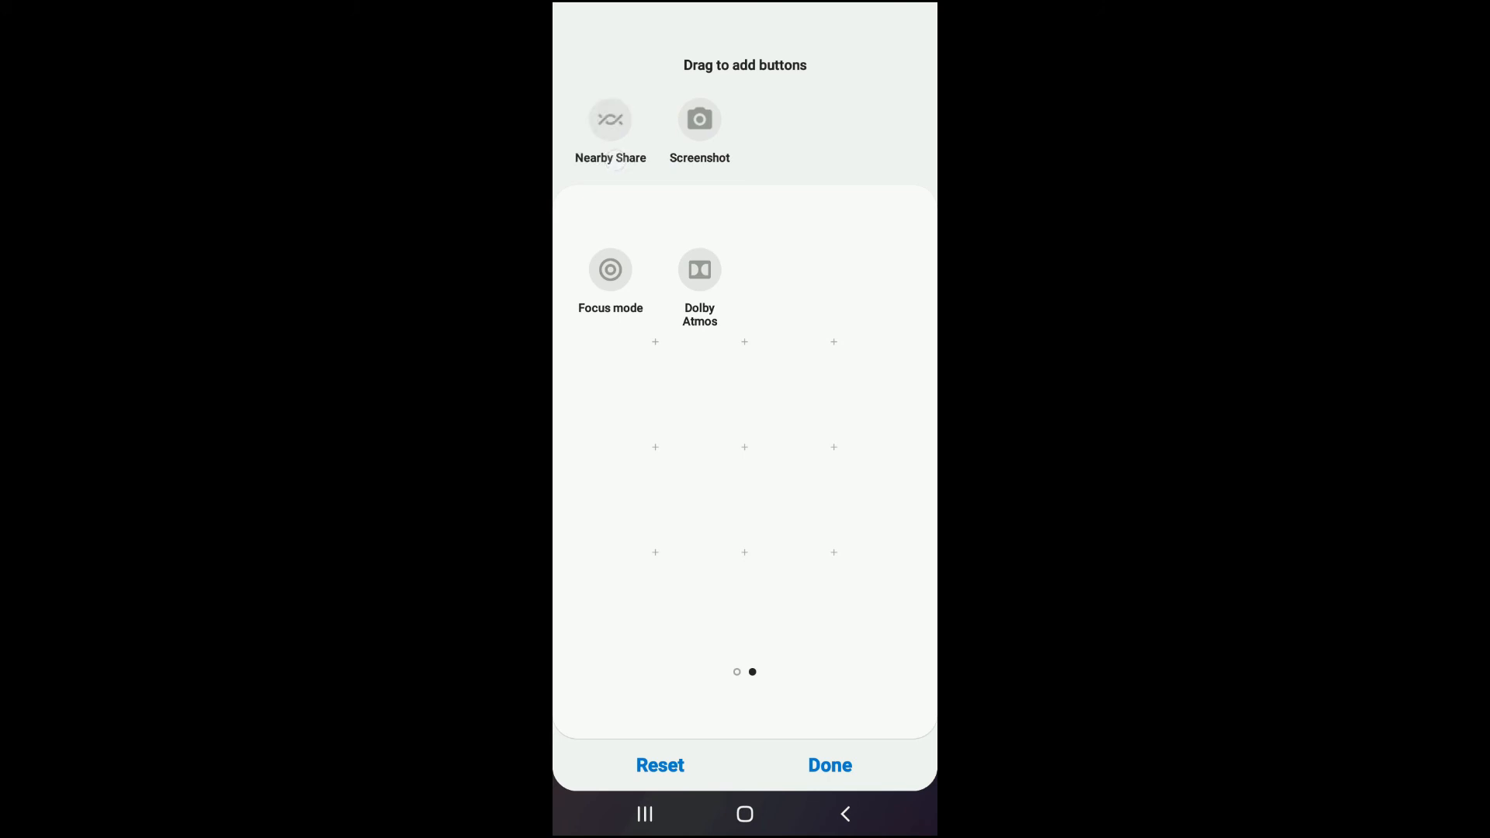
left_click_drag(610, 119, 747, 279)
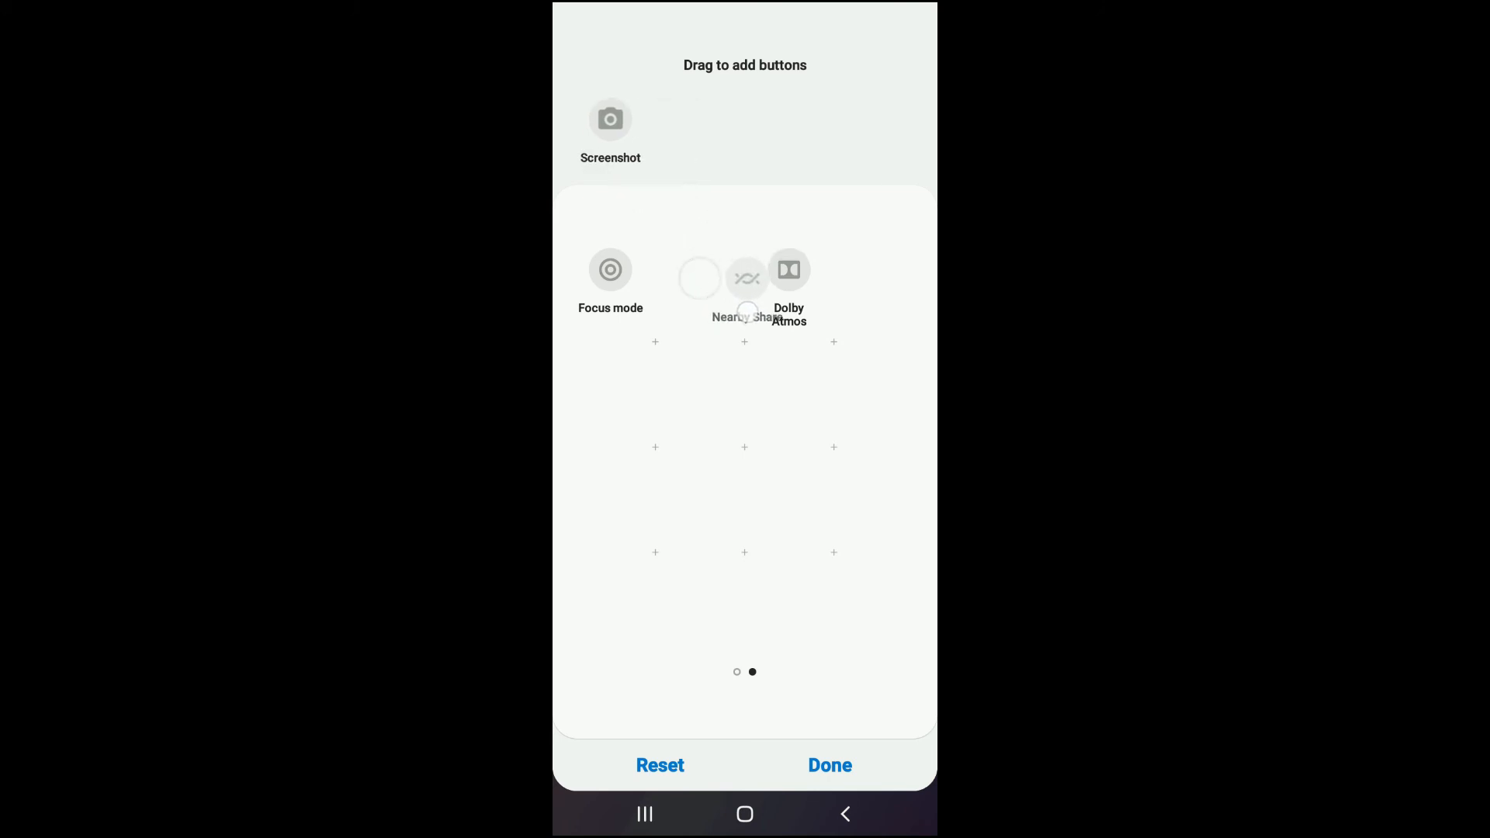
left_click_drag(788, 270, 699, 271)
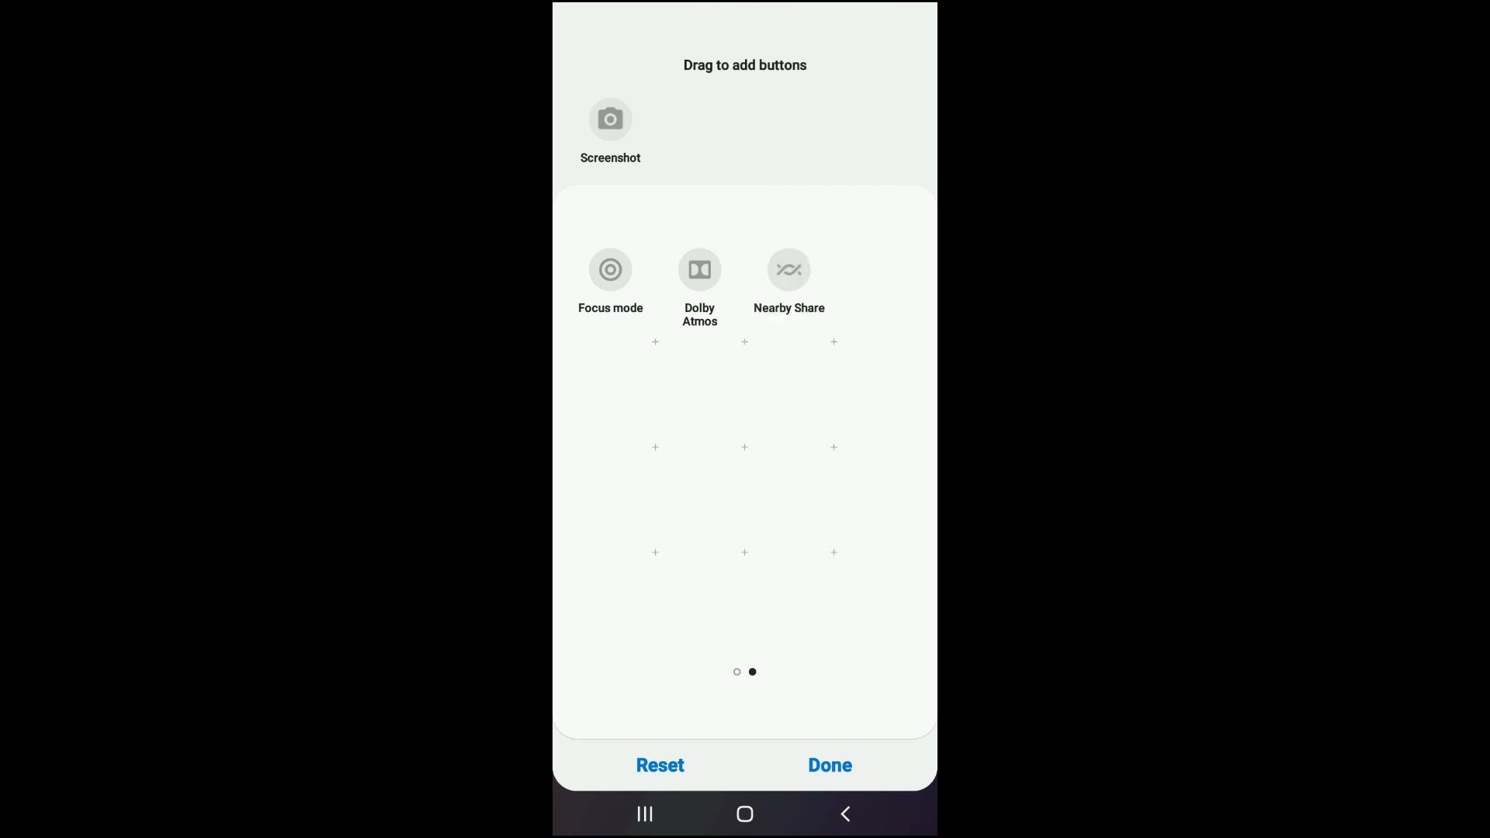
left_click(829, 766)
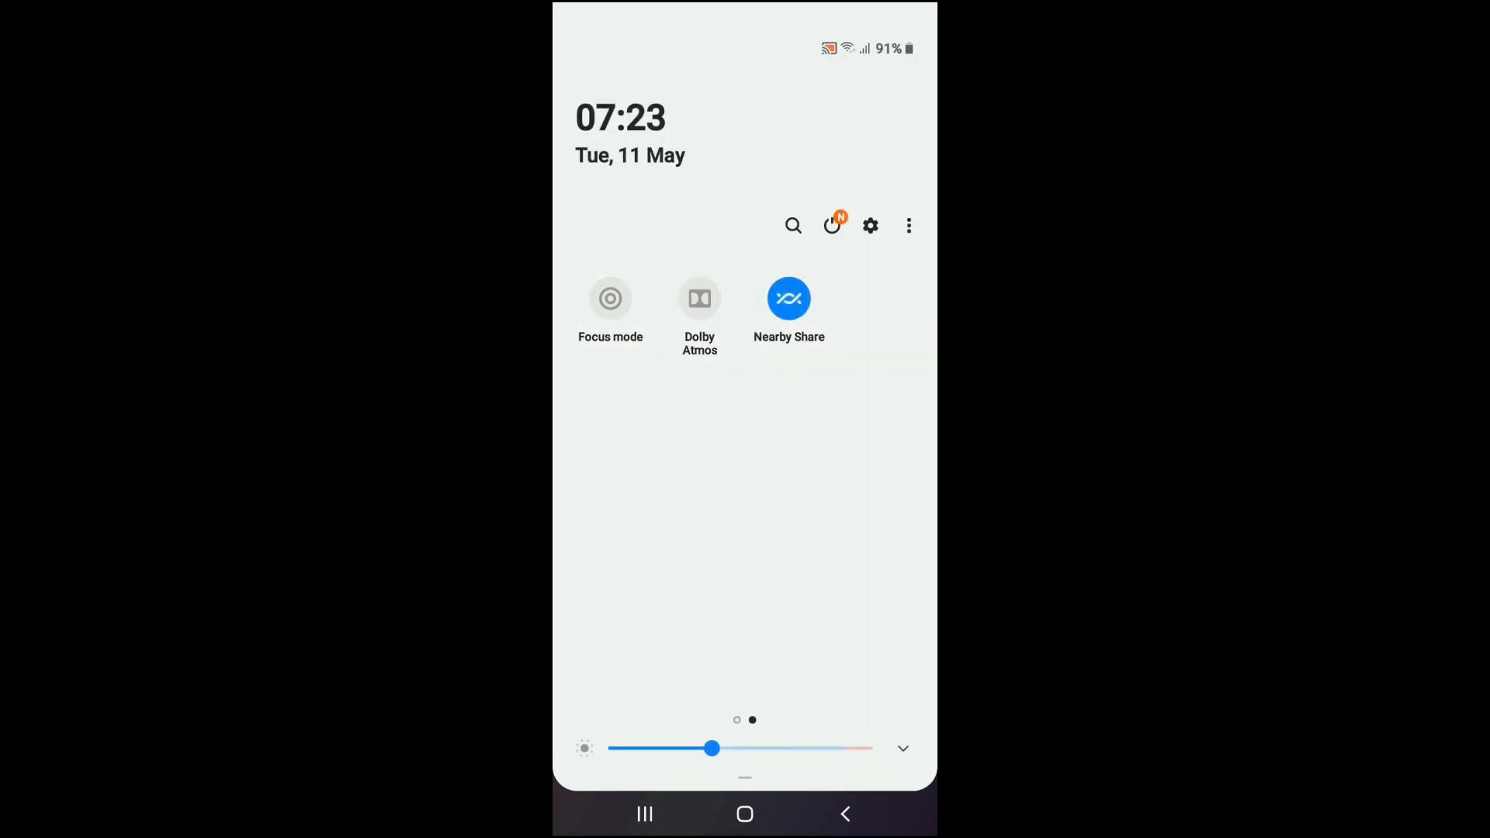
left_click(789, 298)
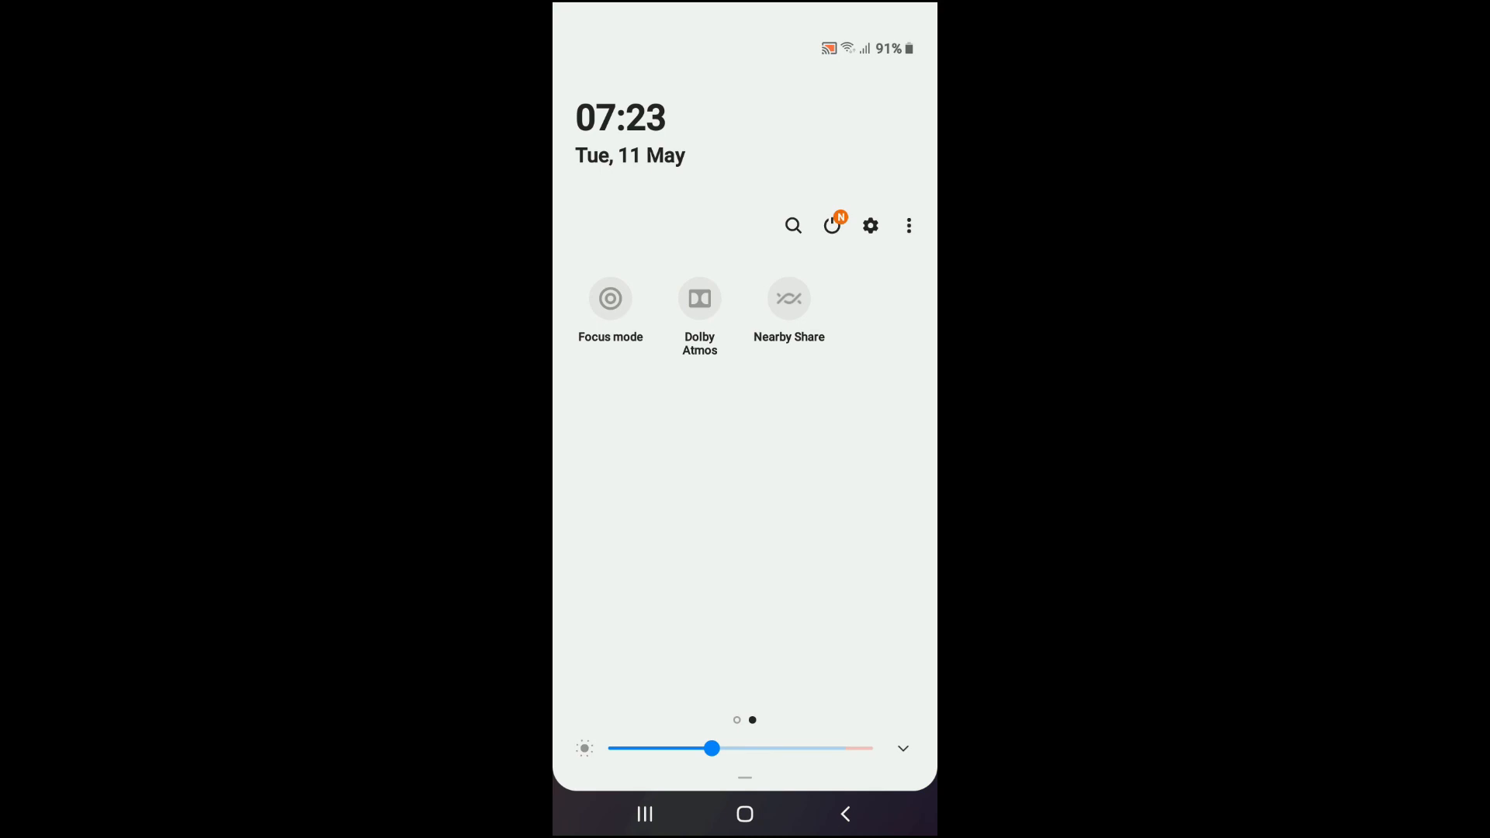